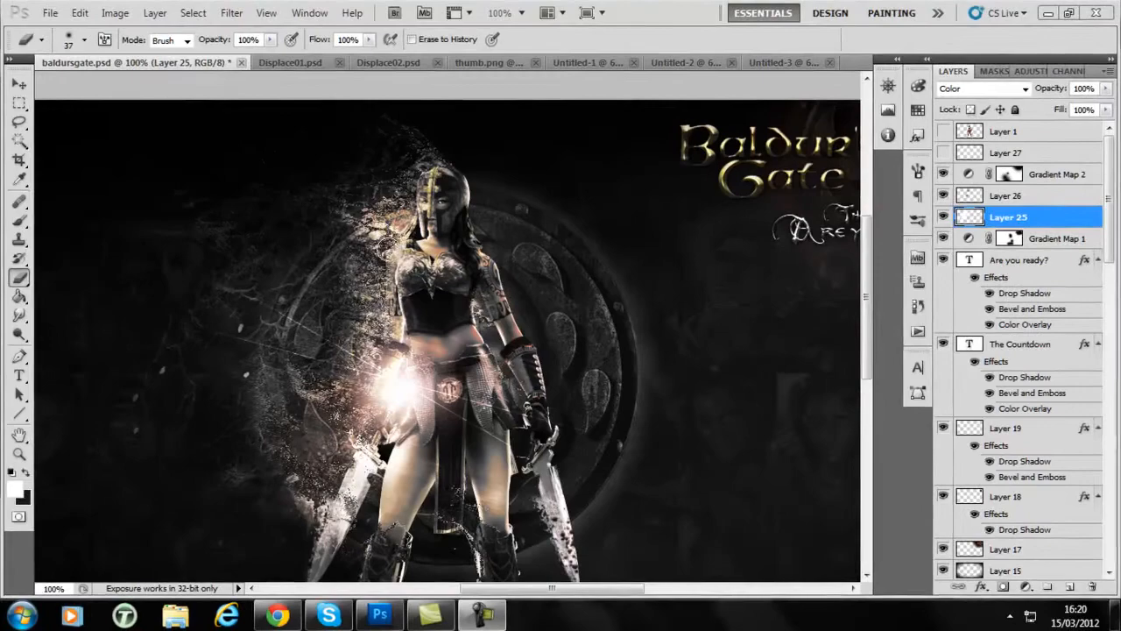
- Bring the Untitled-3 warrior-figure document to the front at 200% zoom
text(200%)
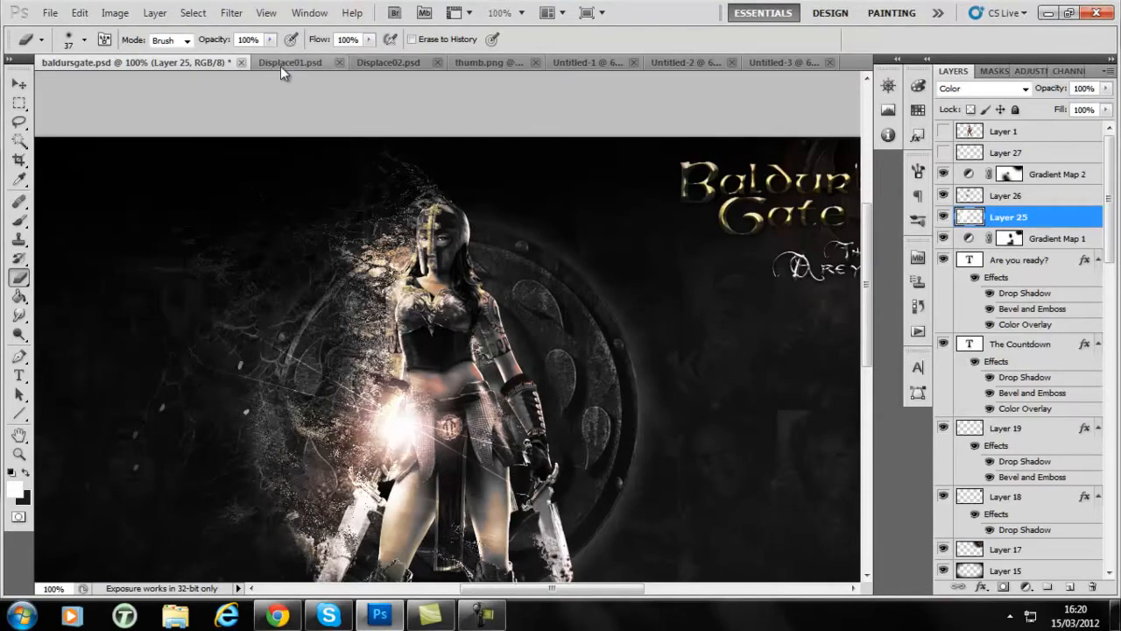
click(289, 62)
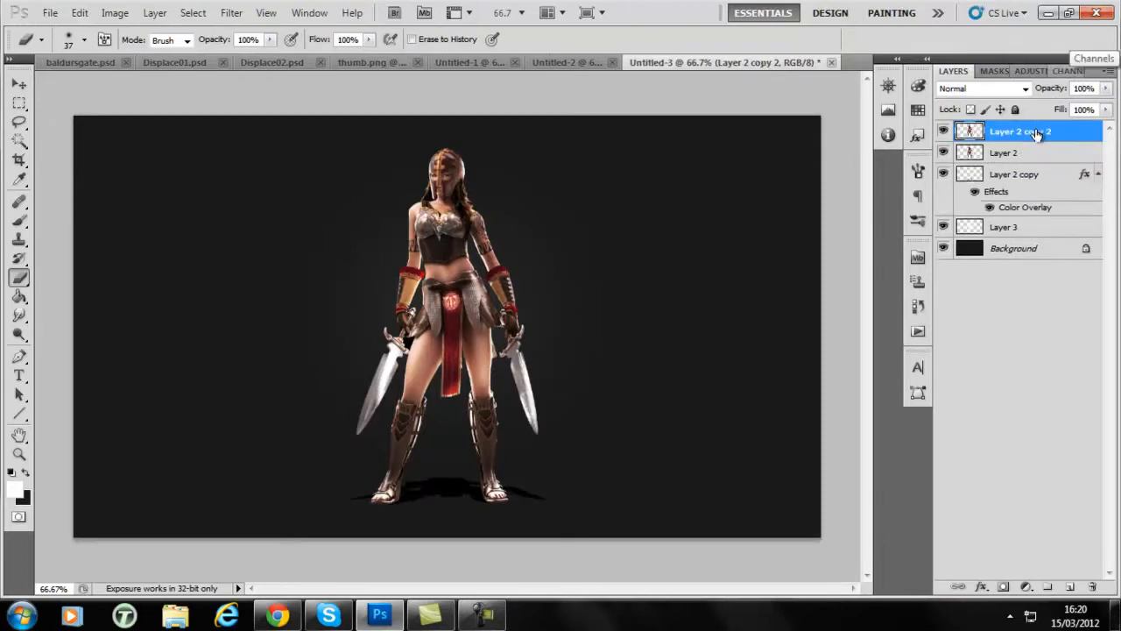
- Displace Layer 2 copy 2 at 100/100 scale using Displace01.psd as the map
click(232, 13)
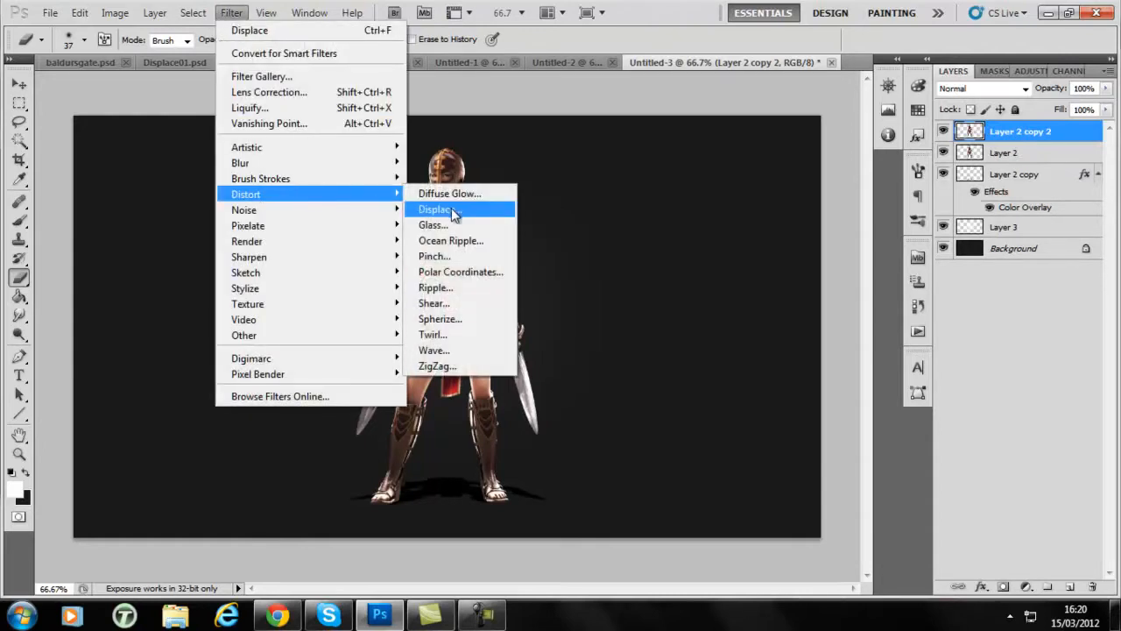
click(435, 209)
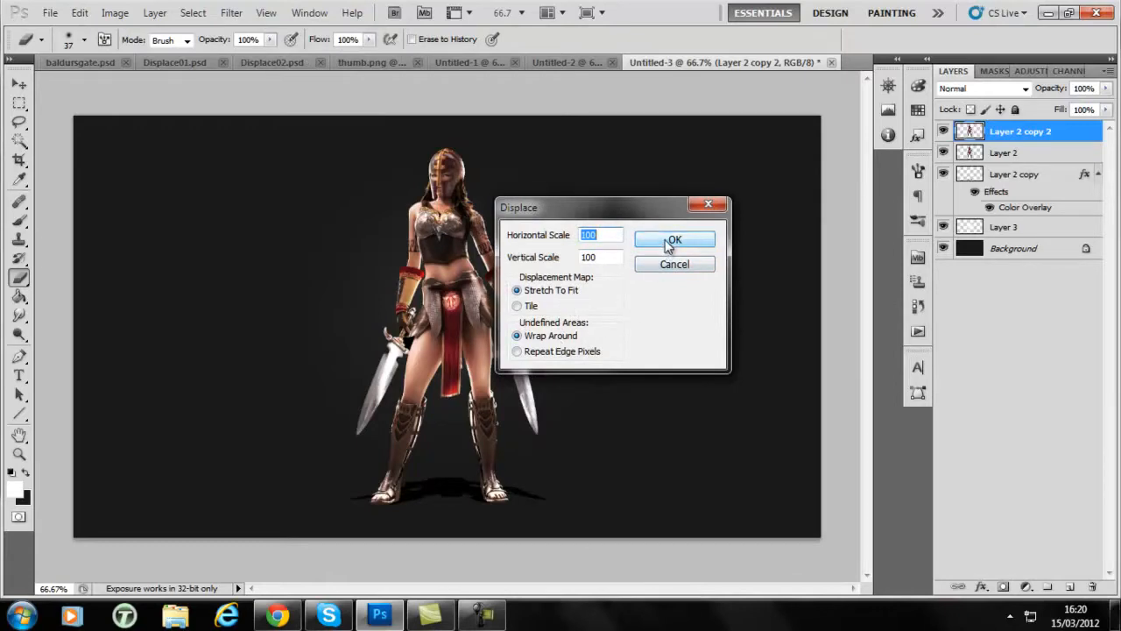
click(674, 239)
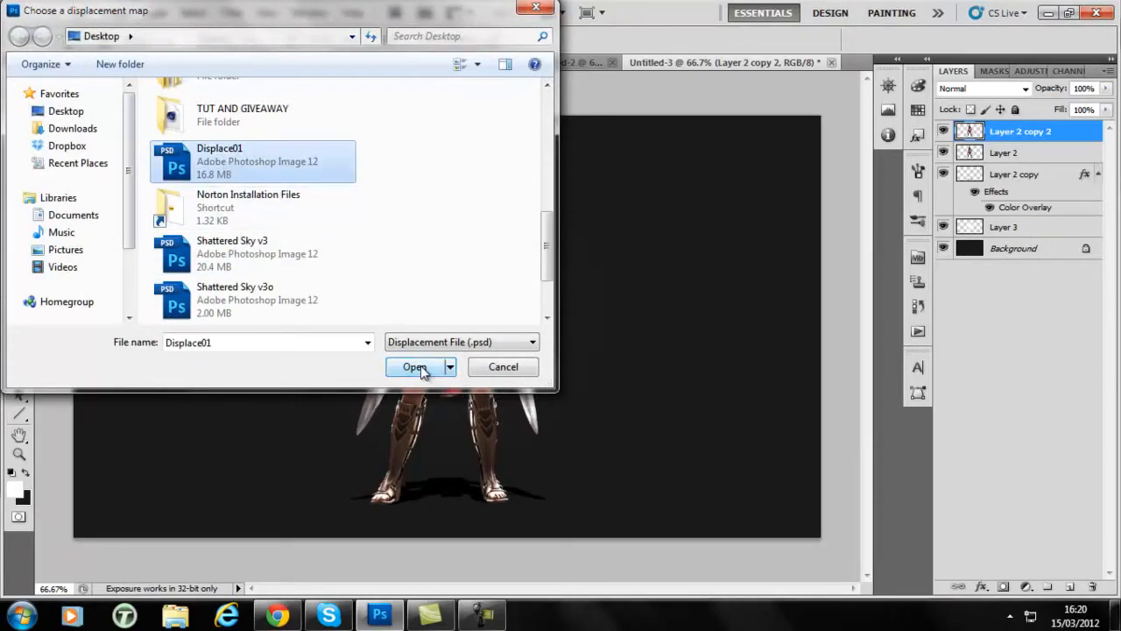
click(415, 367)
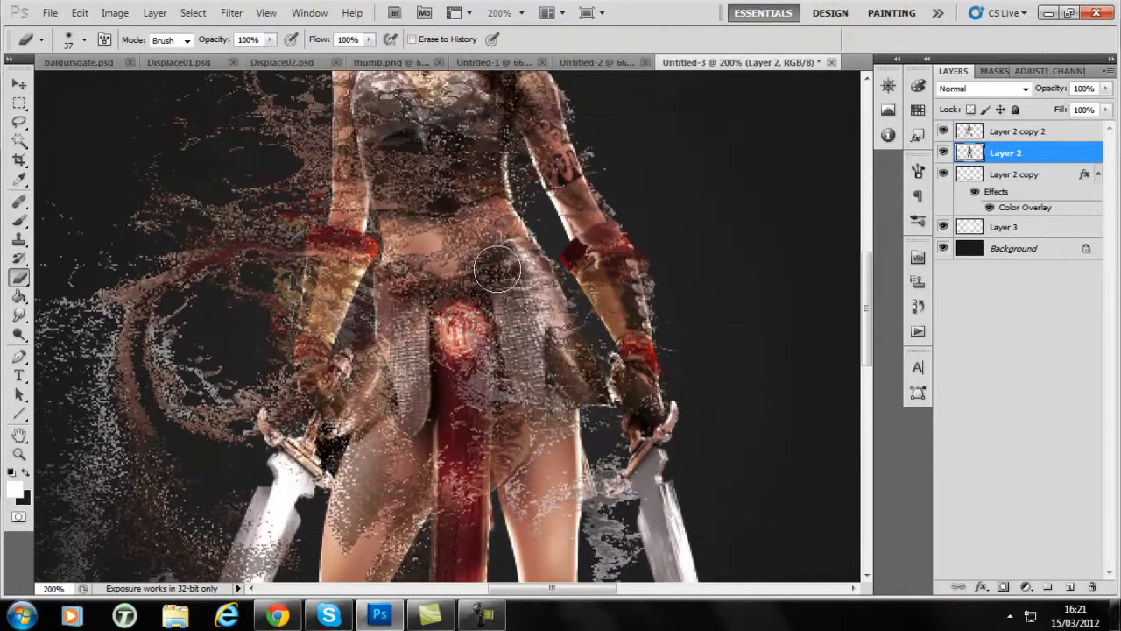
- Erase the displaced pixels over the warrior's head, chest and midriff with a soft brush
click(1020, 130)
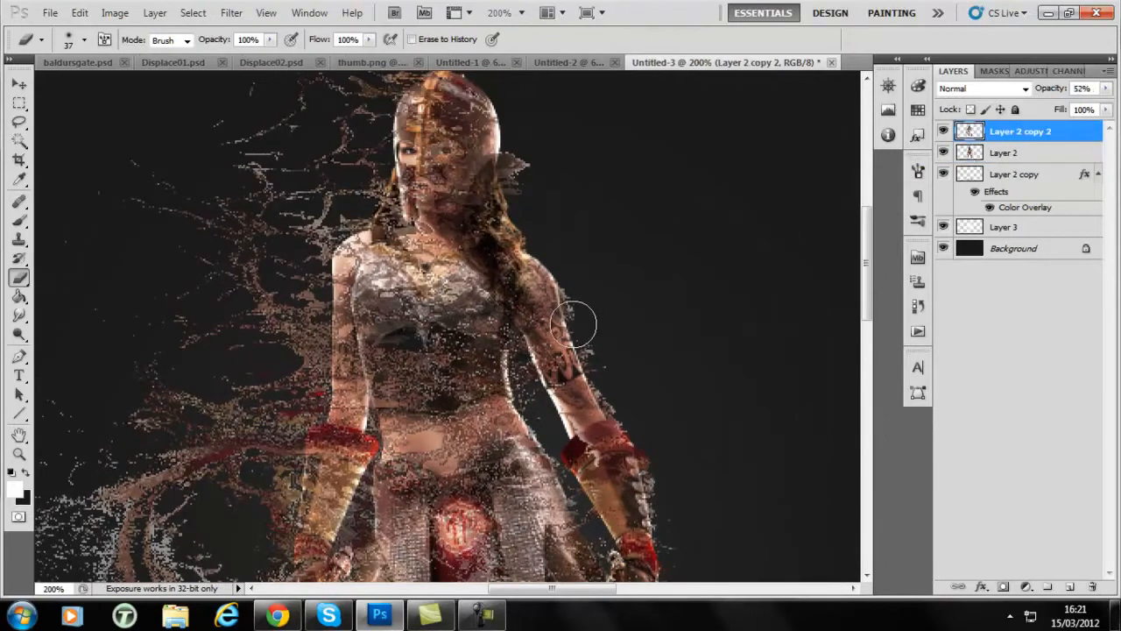
drag(574, 324, 561, 338)
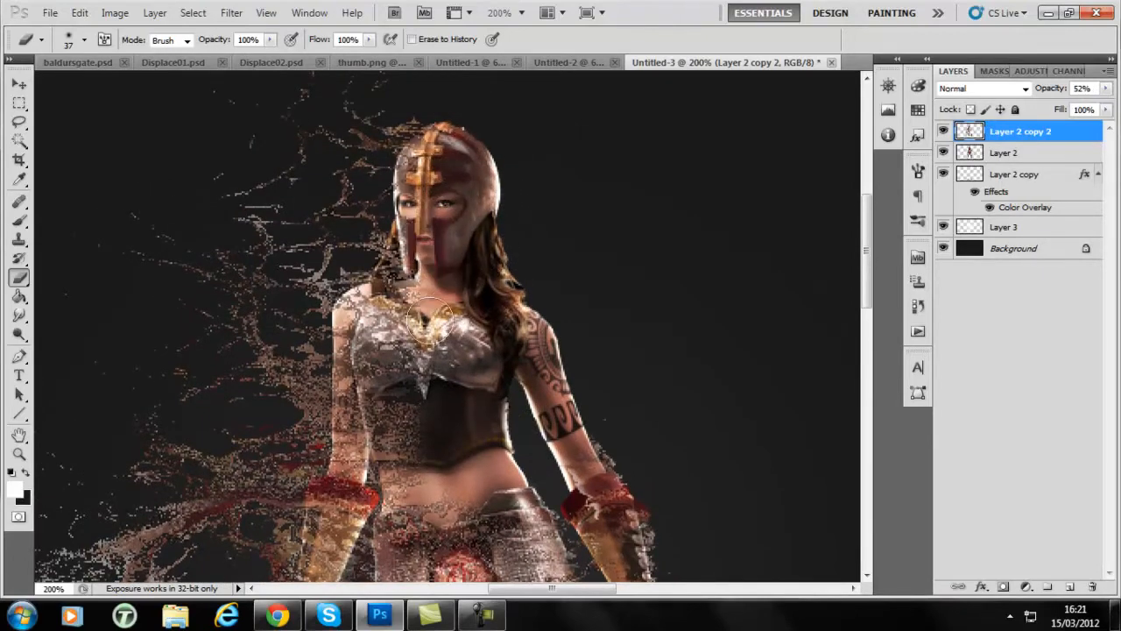
drag(429, 316, 416, 490)
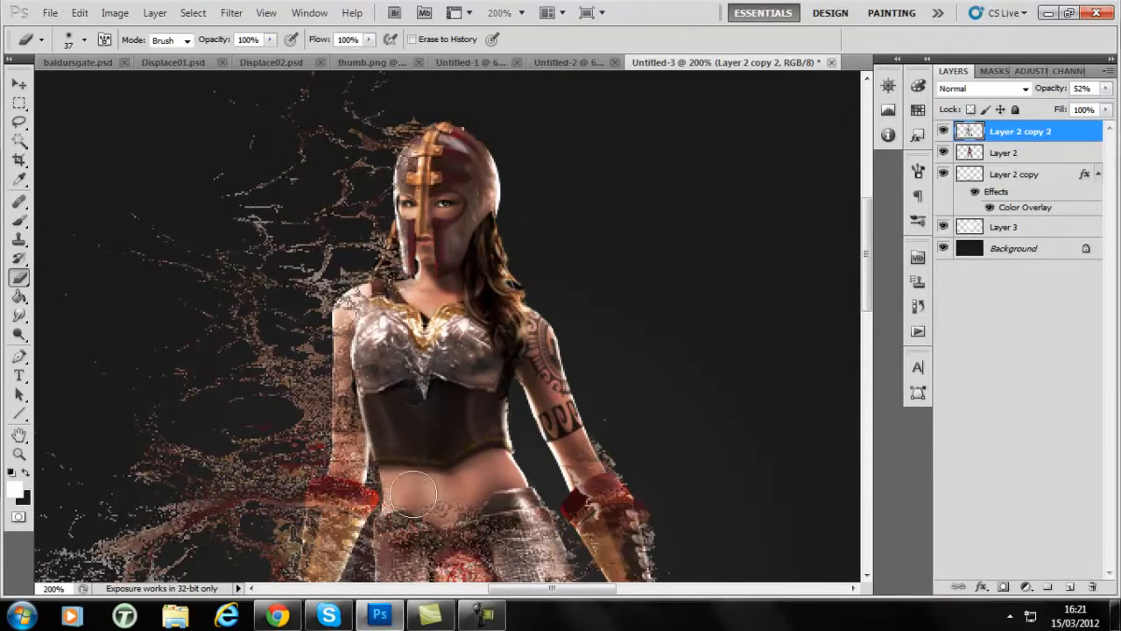
scroll(down, 3)
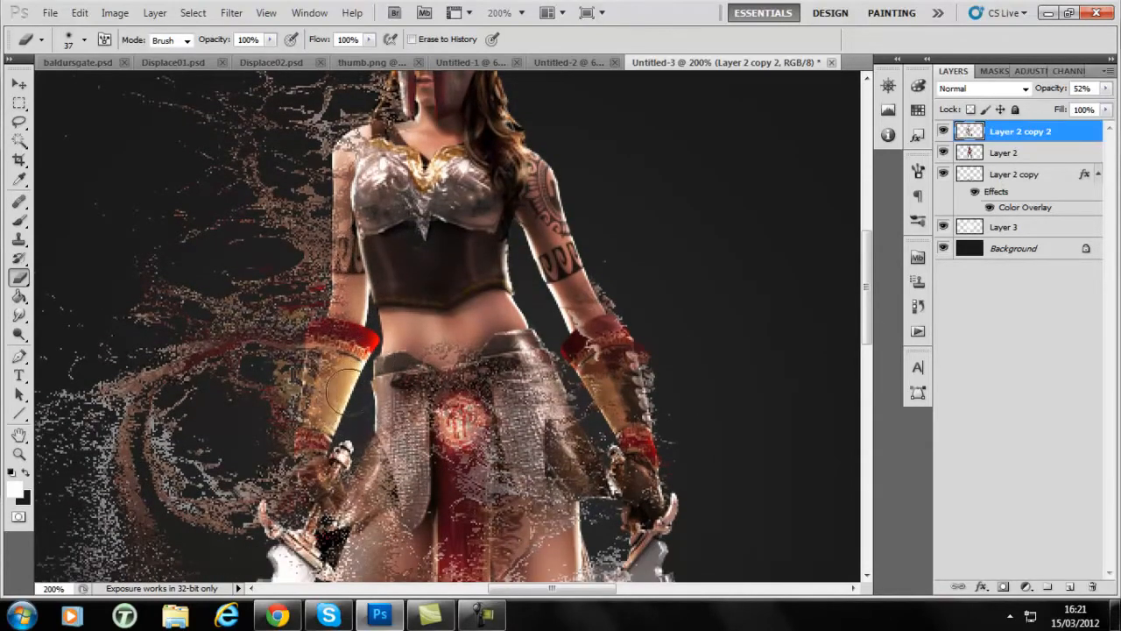
scroll(down, 3)
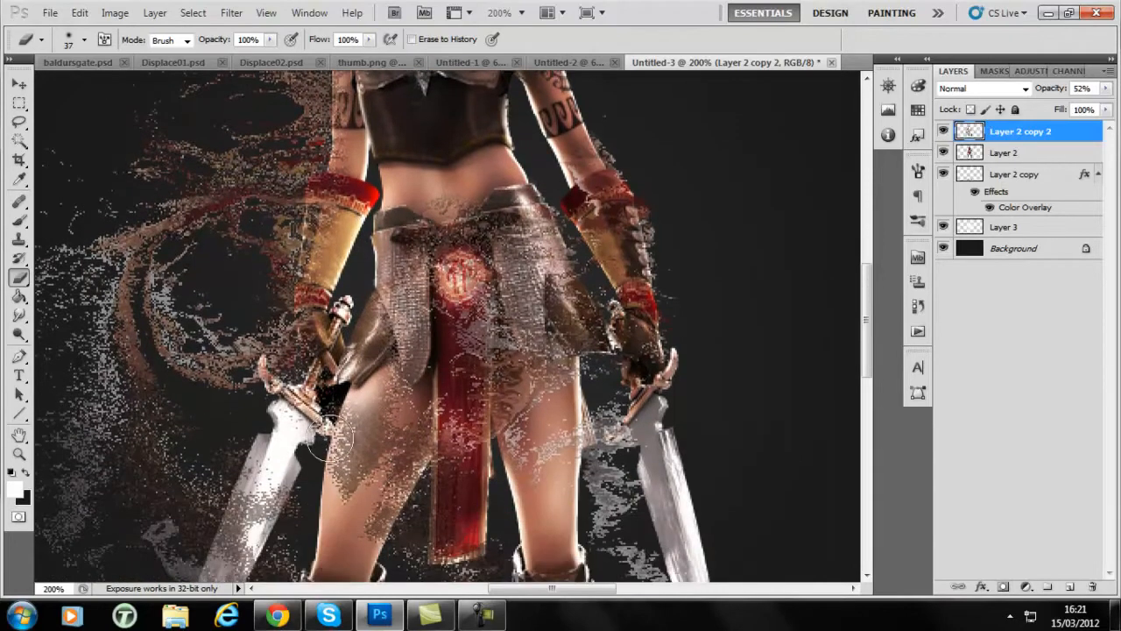
scroll(down, 3)
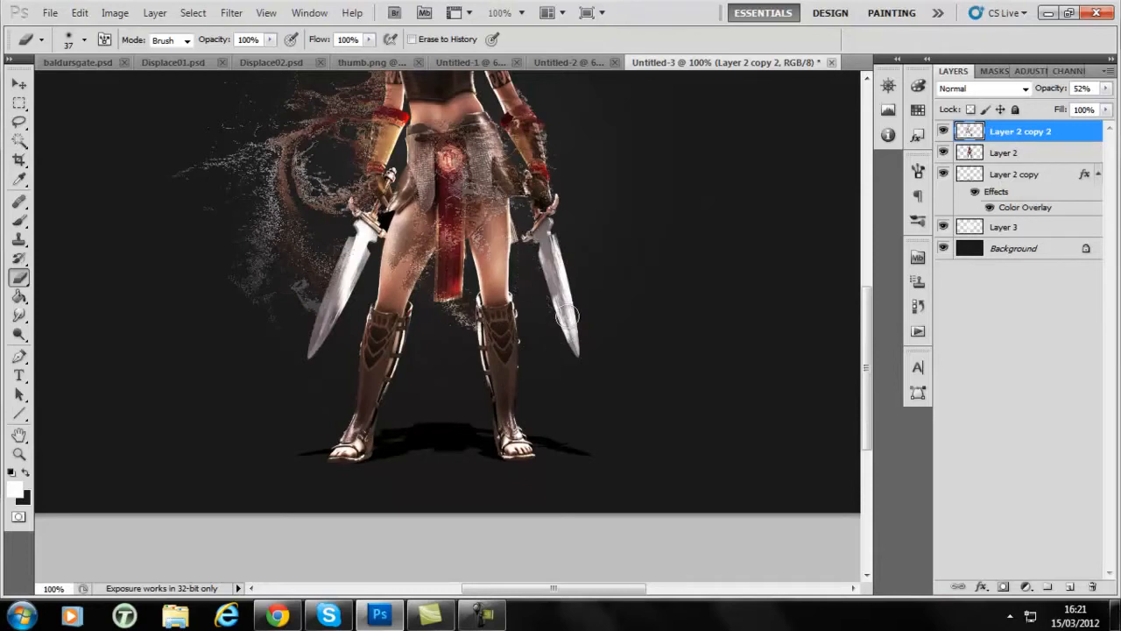
- With a larger brush, clear distortion around the right blade and thin splashes left of her head
drag(570, 314, 403, 265)
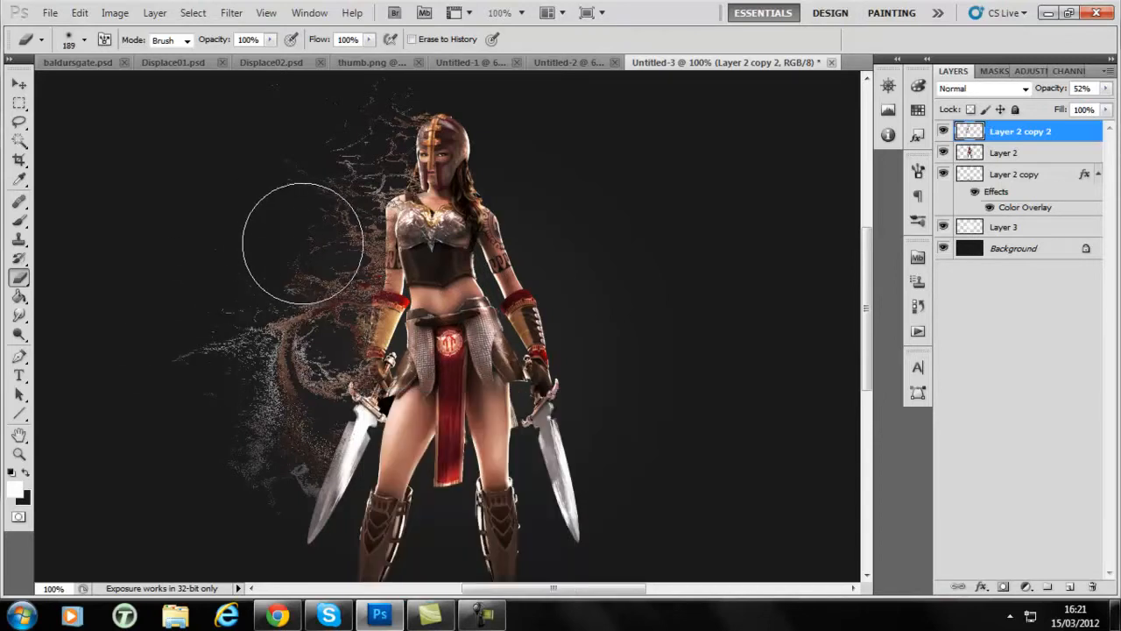
drag(304, 243, 182, 359)
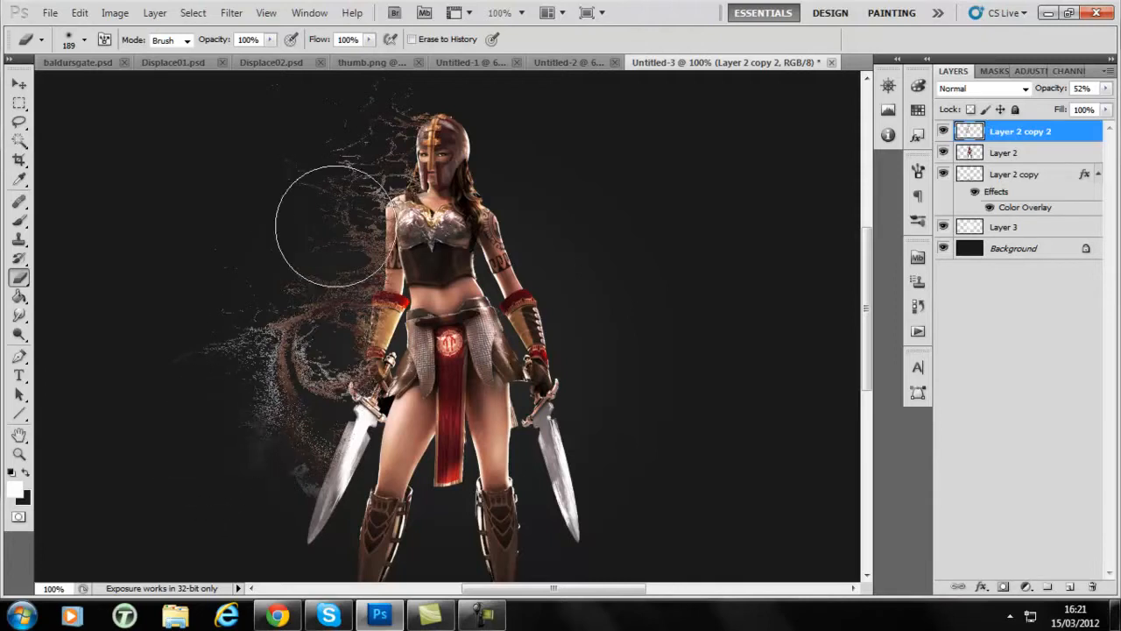
mouse_move(316, 132)
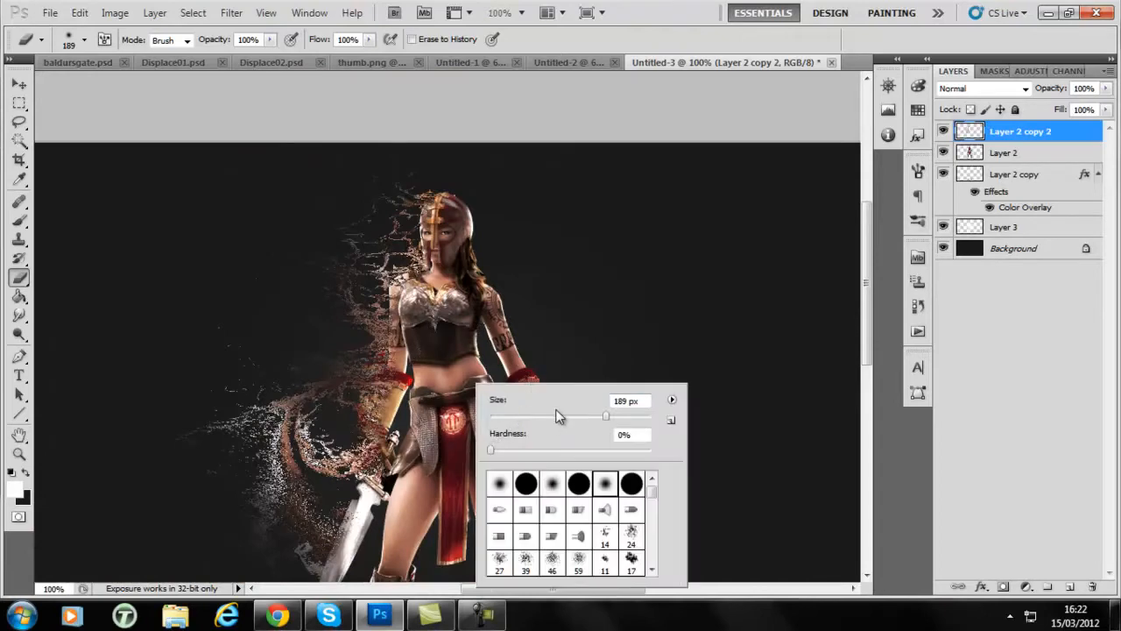
- Duplicate the displaced warrior layer as Layer 2 copy 3 and blend it in Screen mode
click(633, 383)
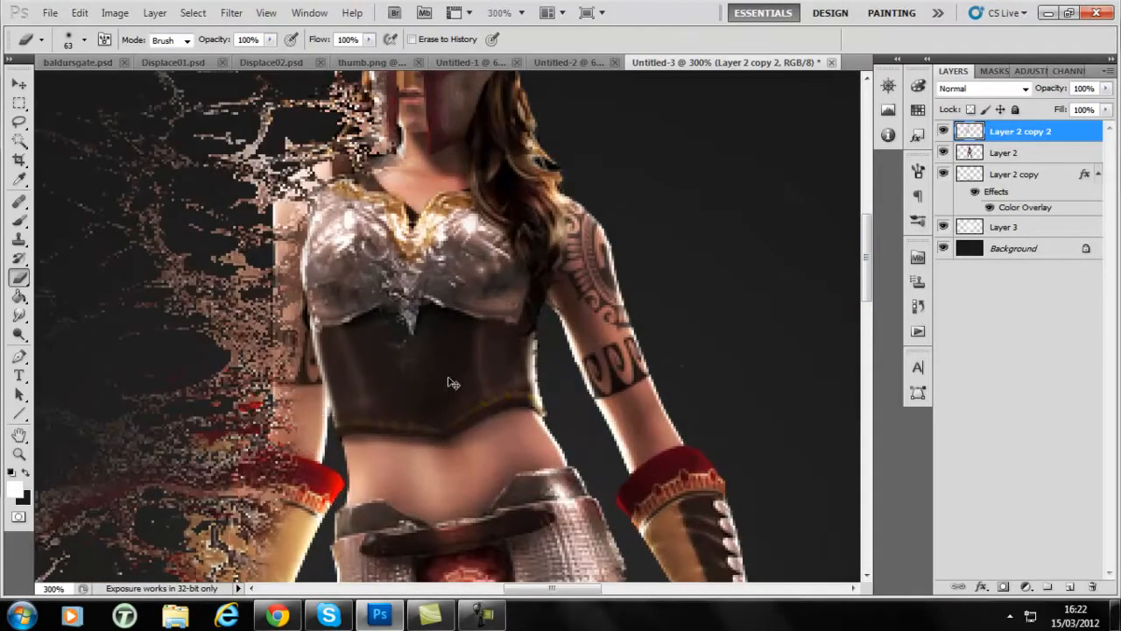
click(1005, 153)
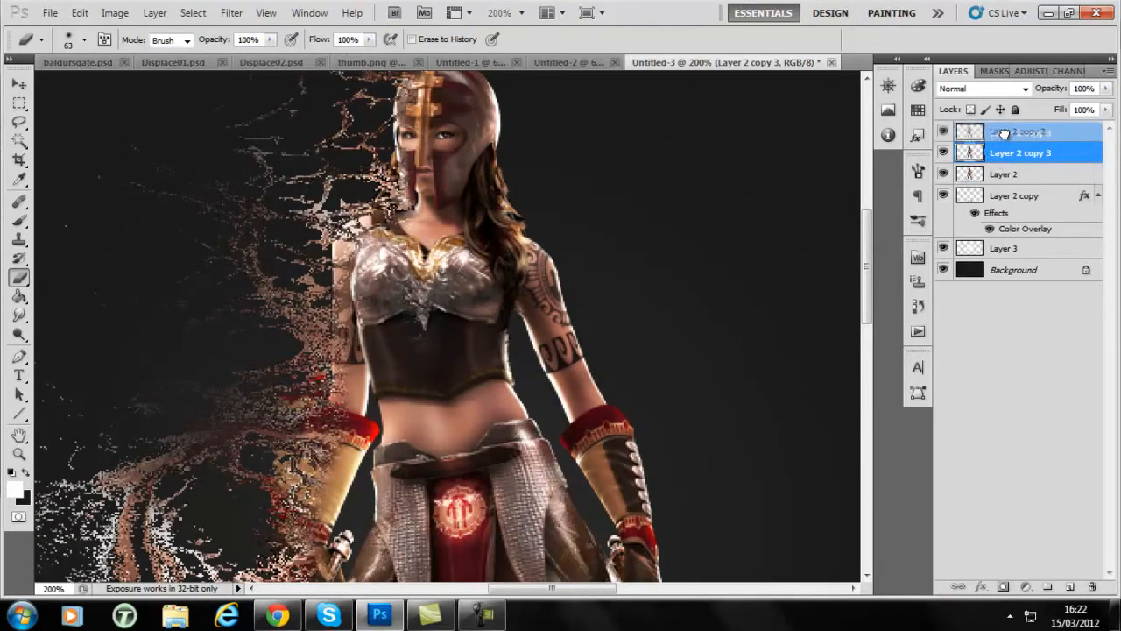
click(983, 88)
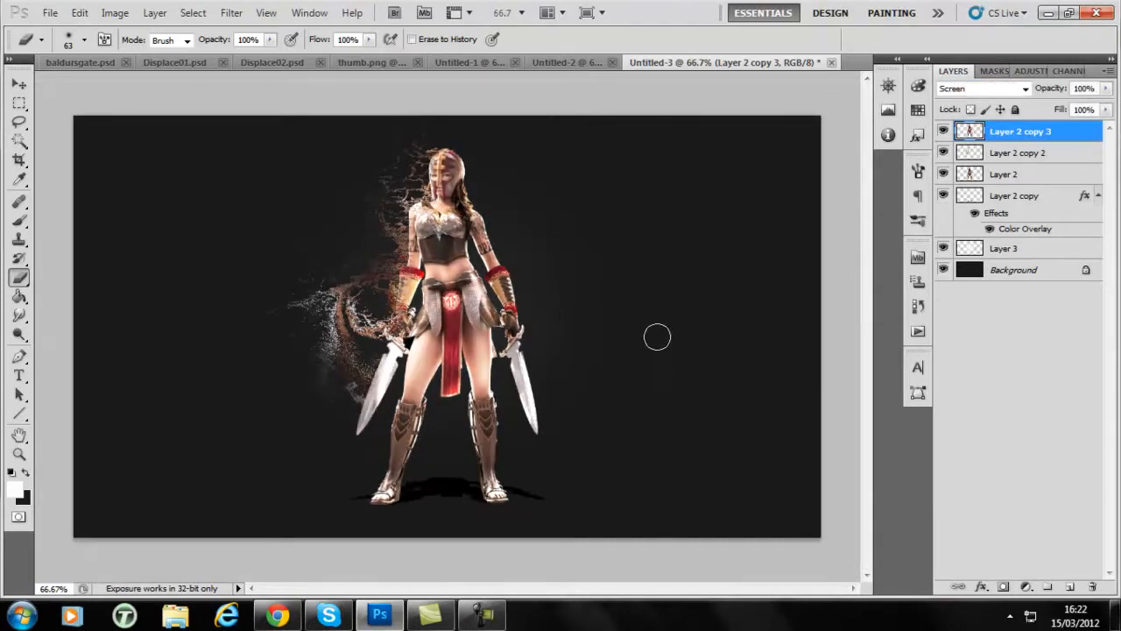
- Change Layer 2 copy 2 to a different blend mode so the particle trail turns blue
click(1018, 153)
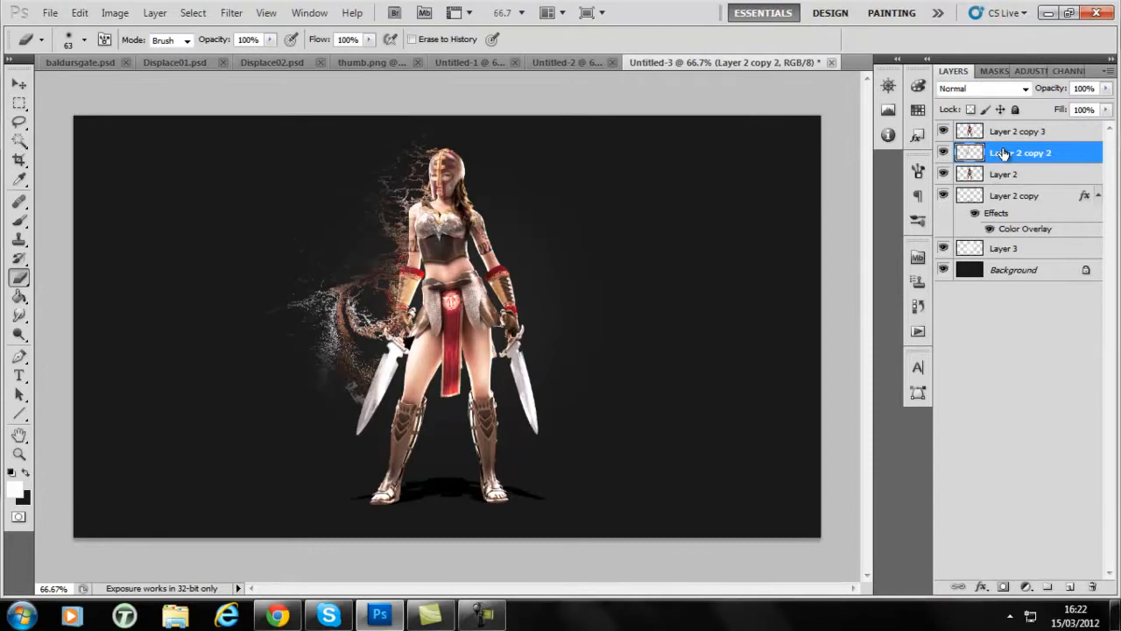
click(981, 87)
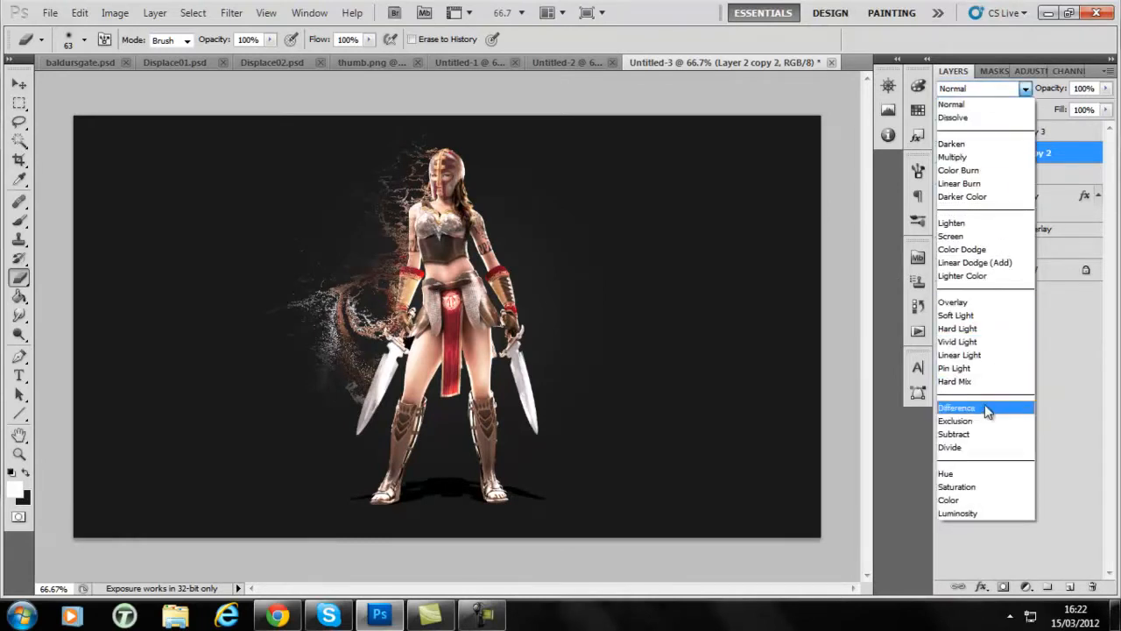
click(955, 421)
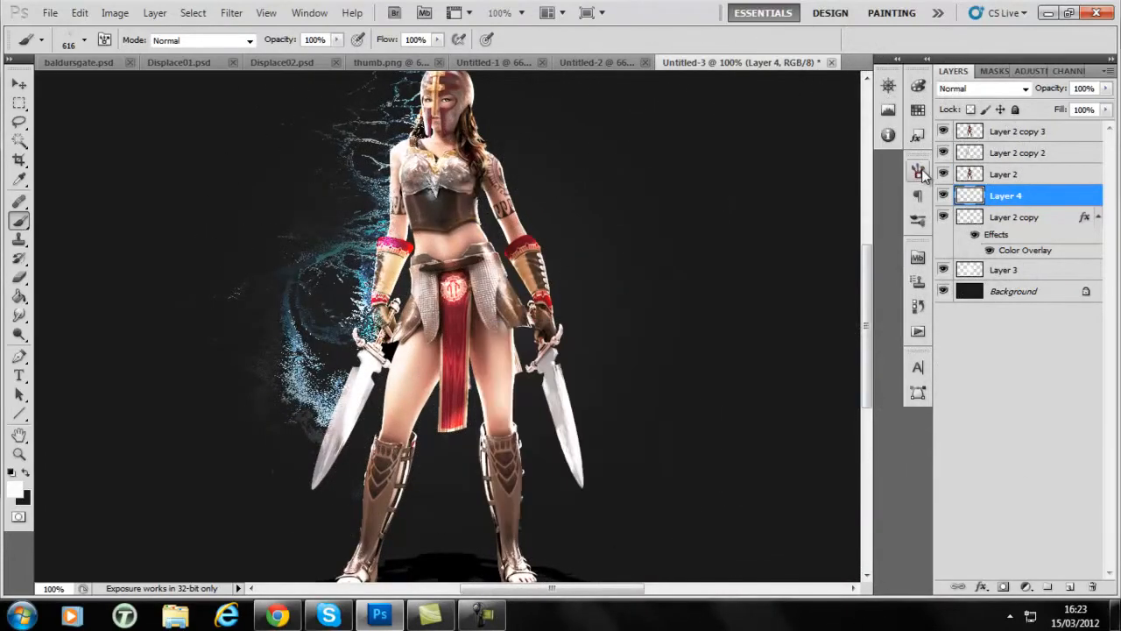
- Paint white spatter specks on Layer 4 and erase the stray droplets far from the figure
click(917, 171)
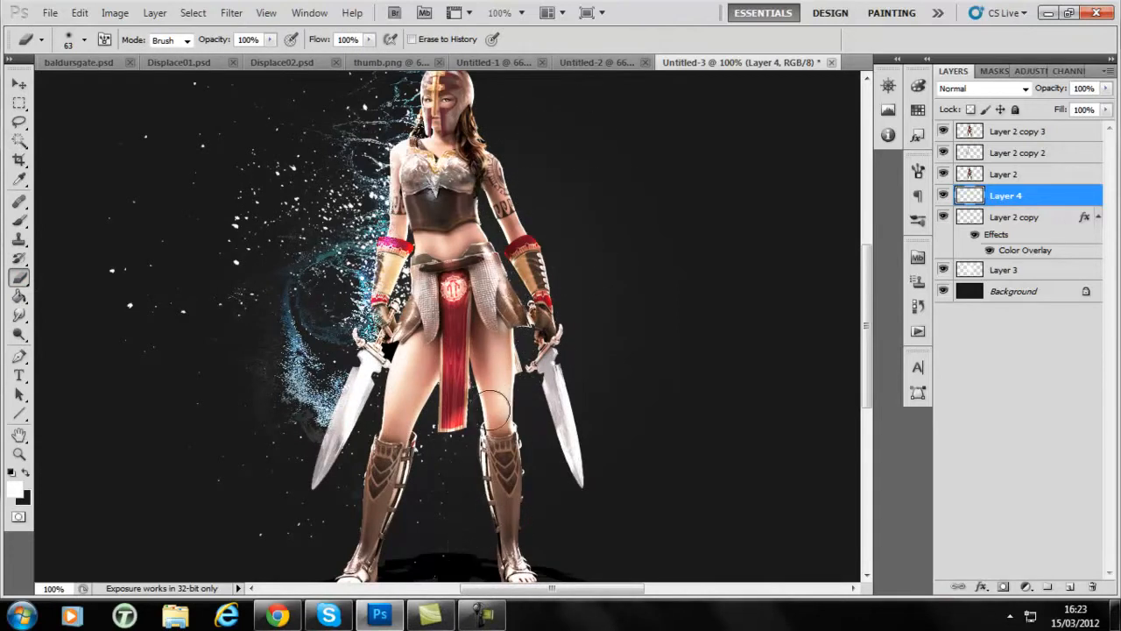
click(83, 38)
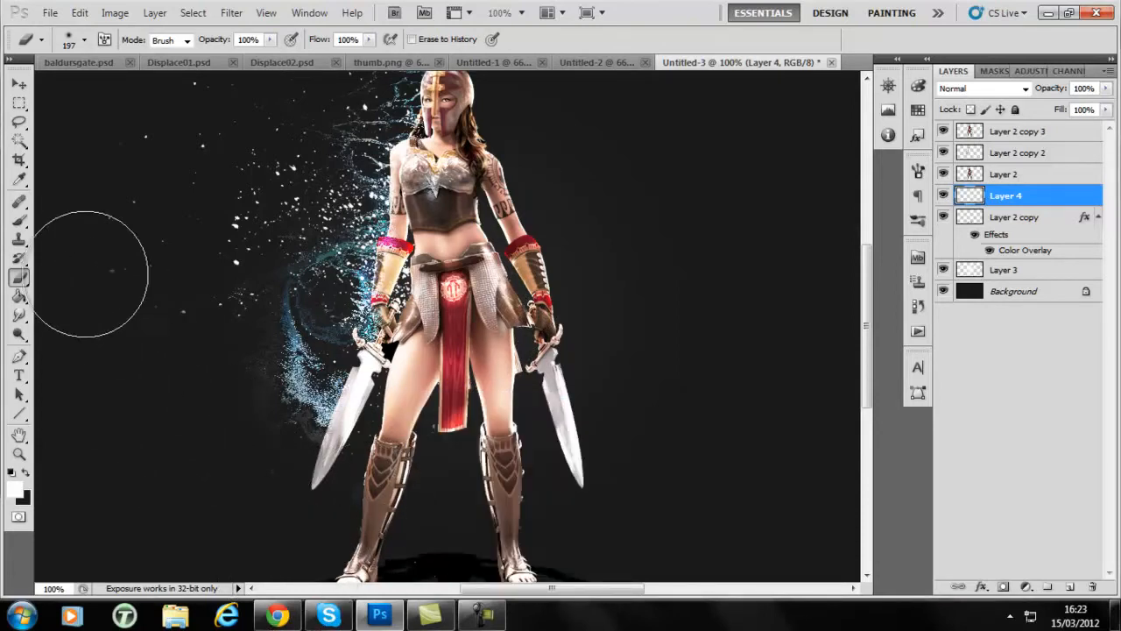
click(18, 84)
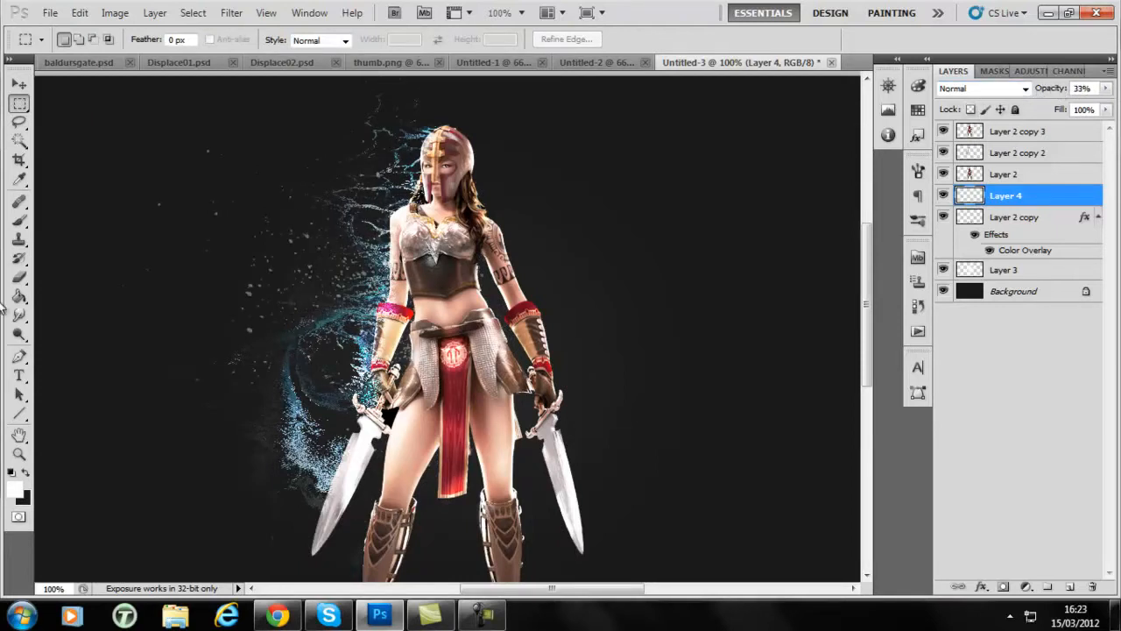
click(19, 277)
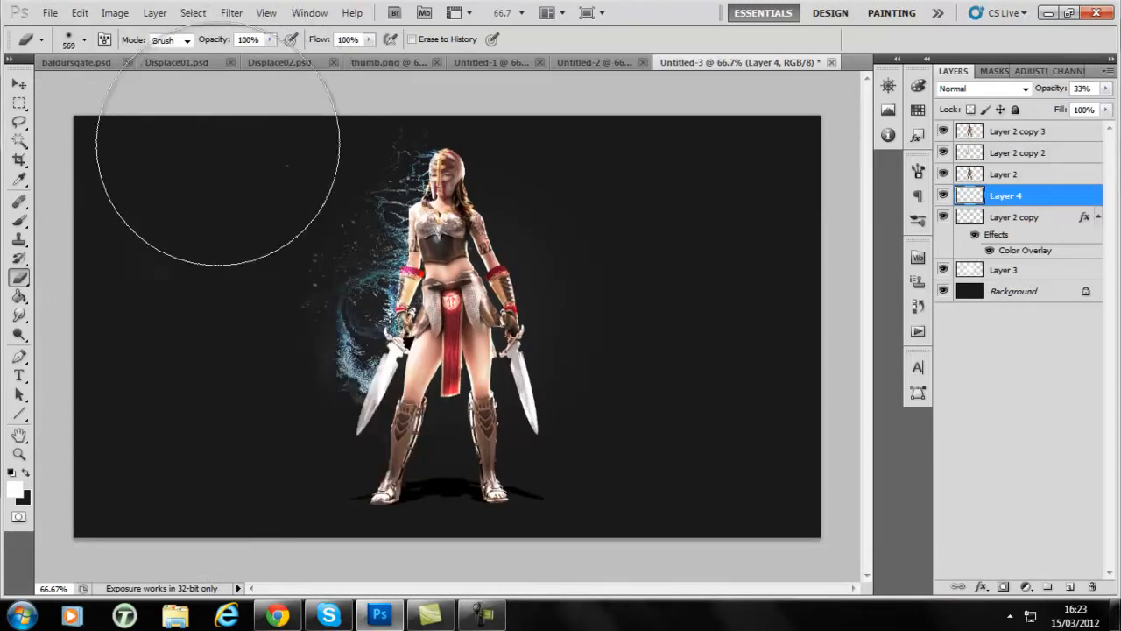
mouse_move(157, 201)
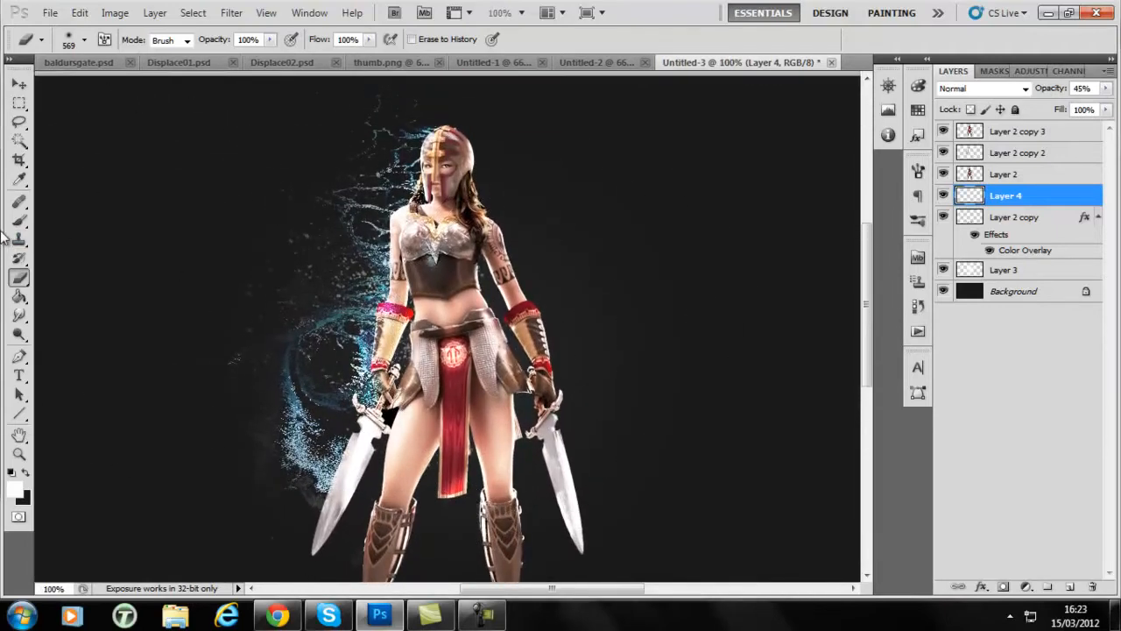
- Add more droplets beside the warrior and start a Gradient Map adjustment over the image
click(88, 39)
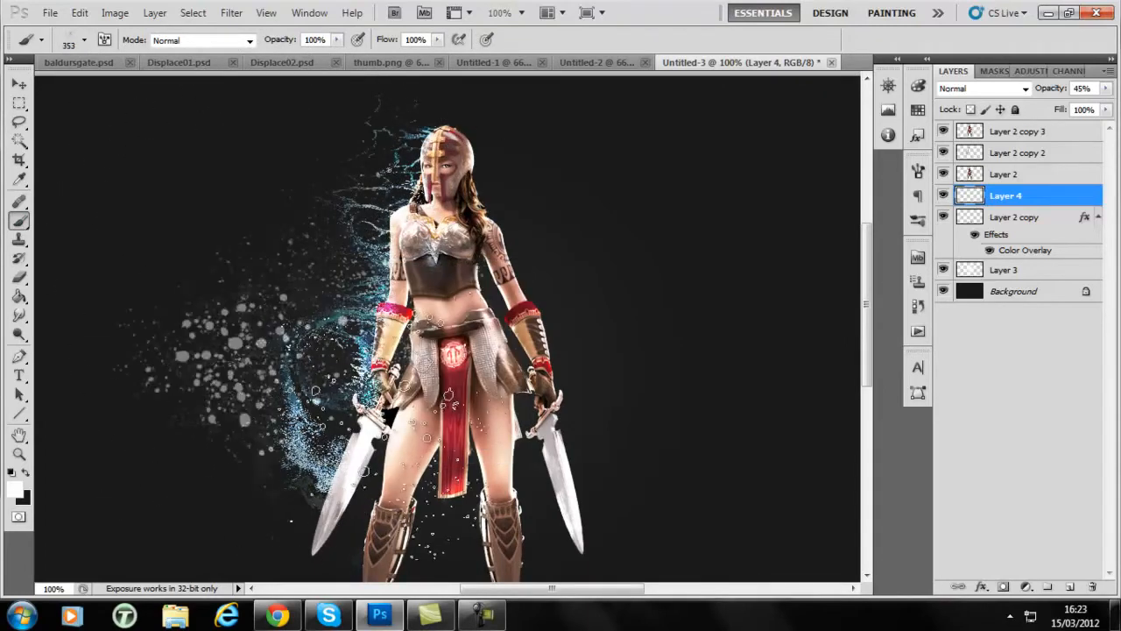
click(87, 40)
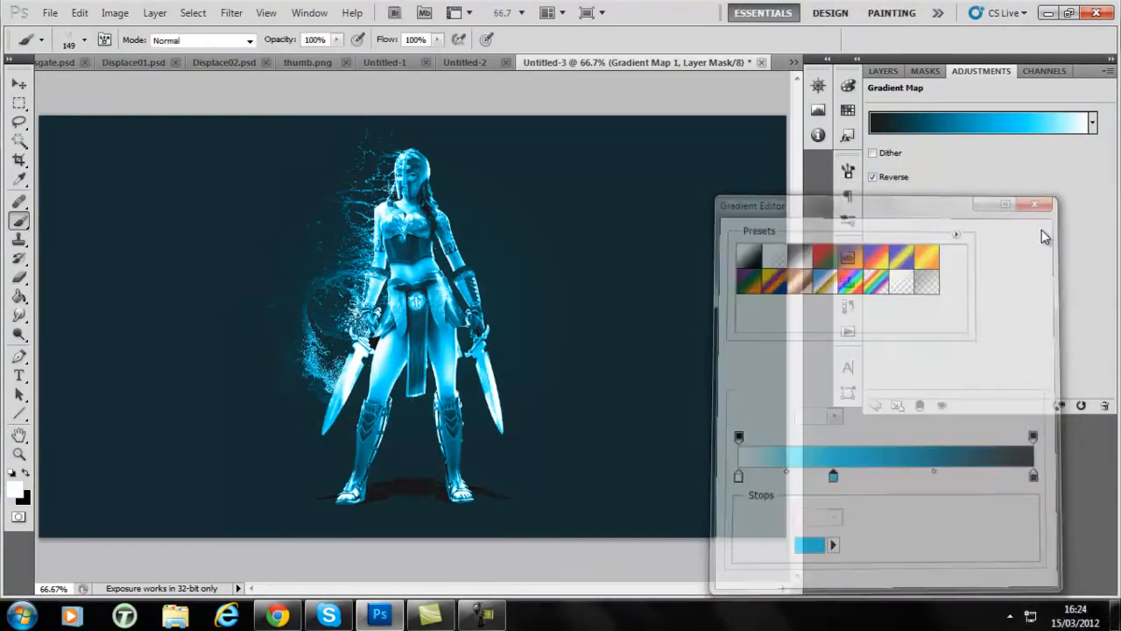
- Cycle the Gradient Map through Darken, Multiply, Color Dodge and Soft Light, settling on Lighten
click(981, 89)
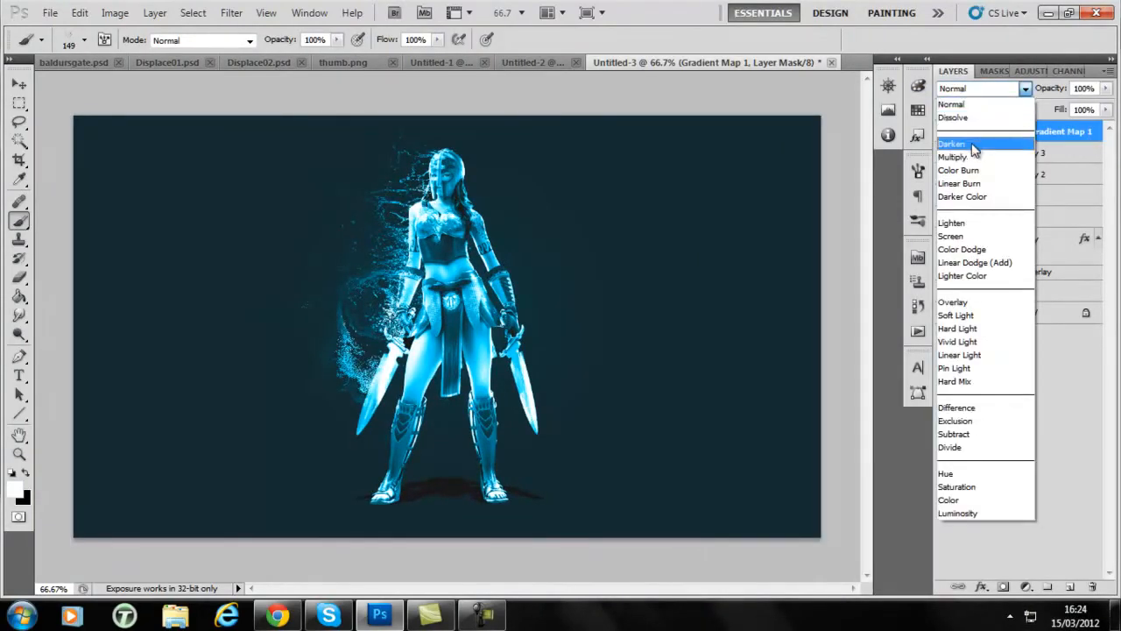
click(952, 144)
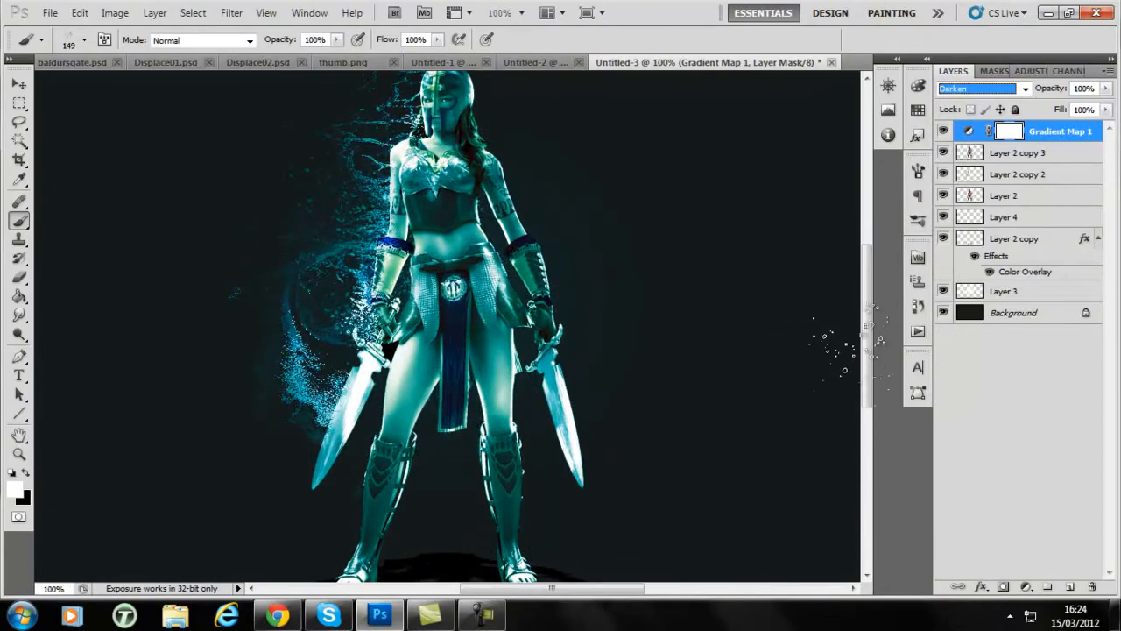
click(981, 88)
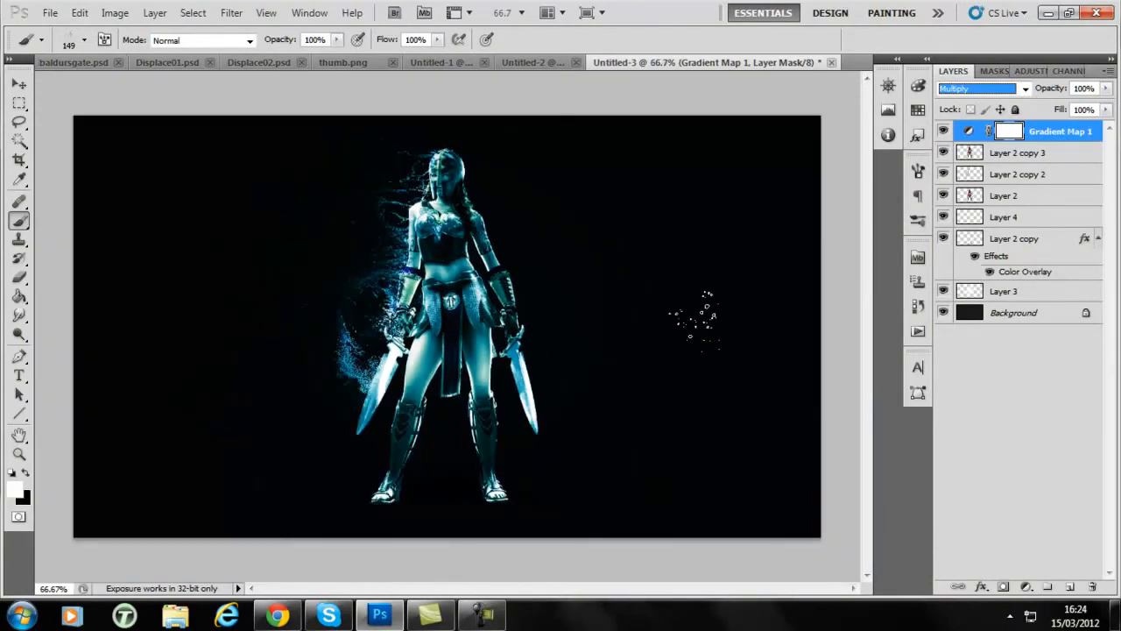
click(981, 87)
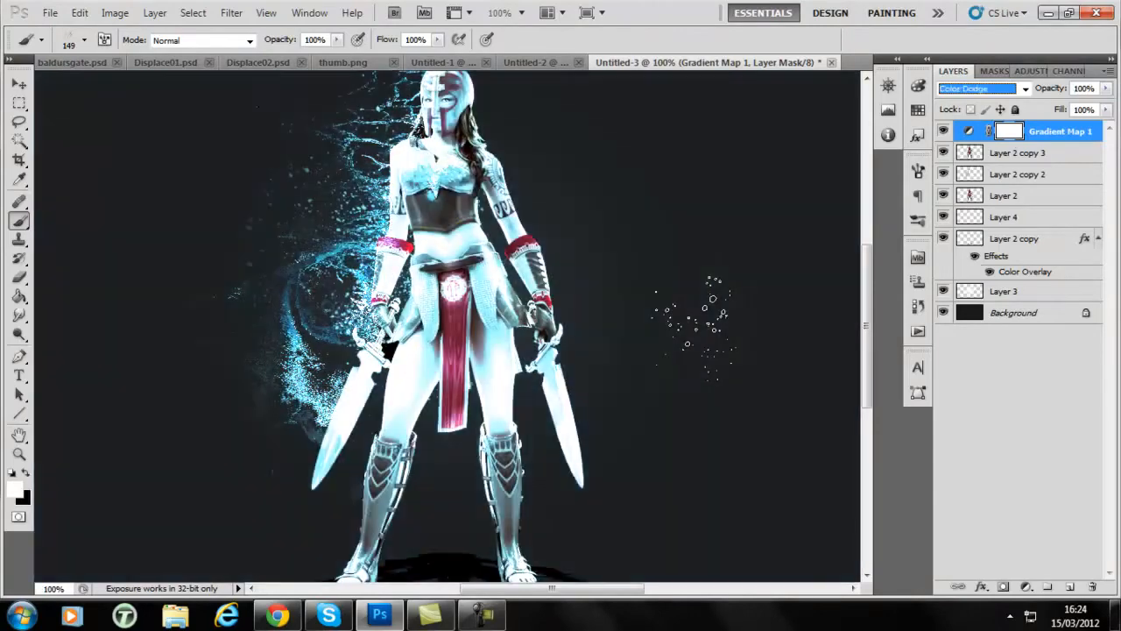
click(981, 87)
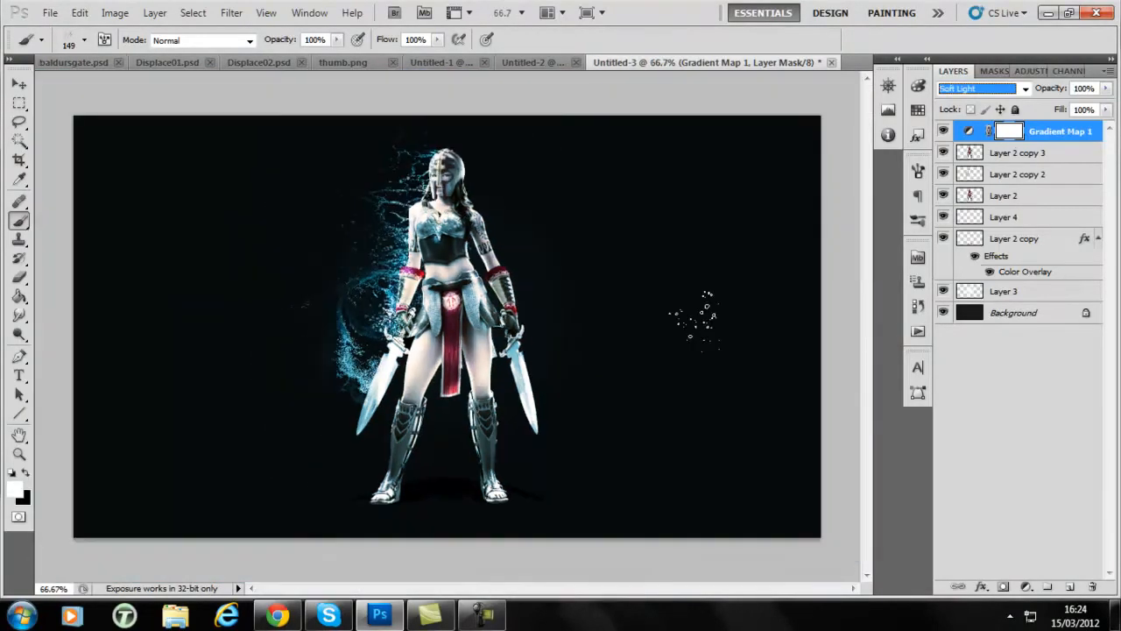
- Add a Levels adjustment layer above the gradient map
click(977, 88)
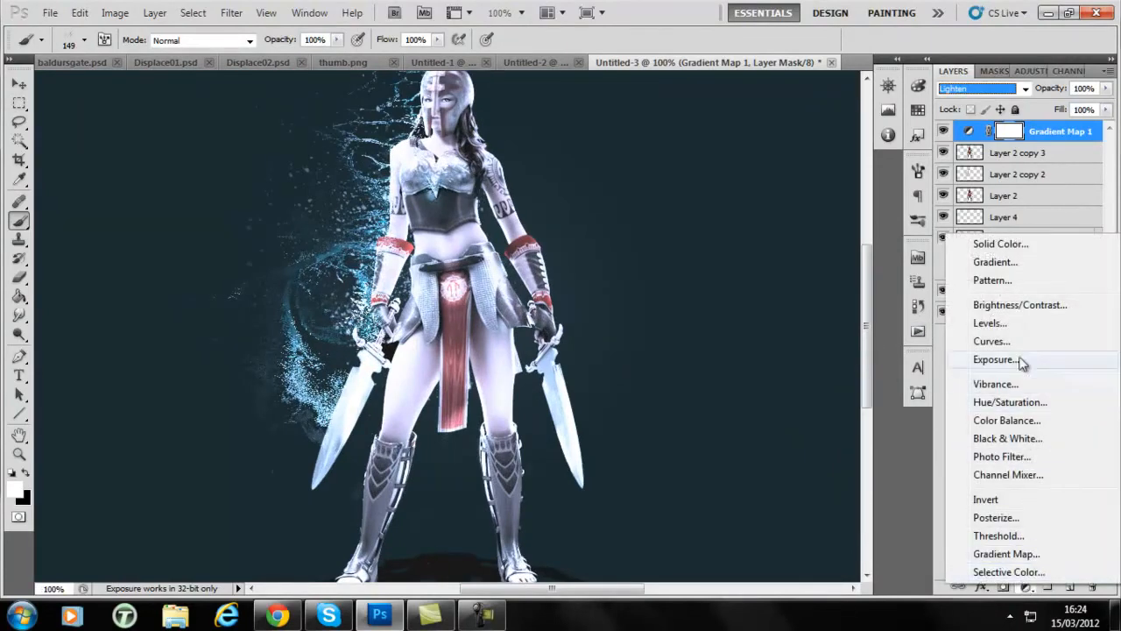
click(990, 323)
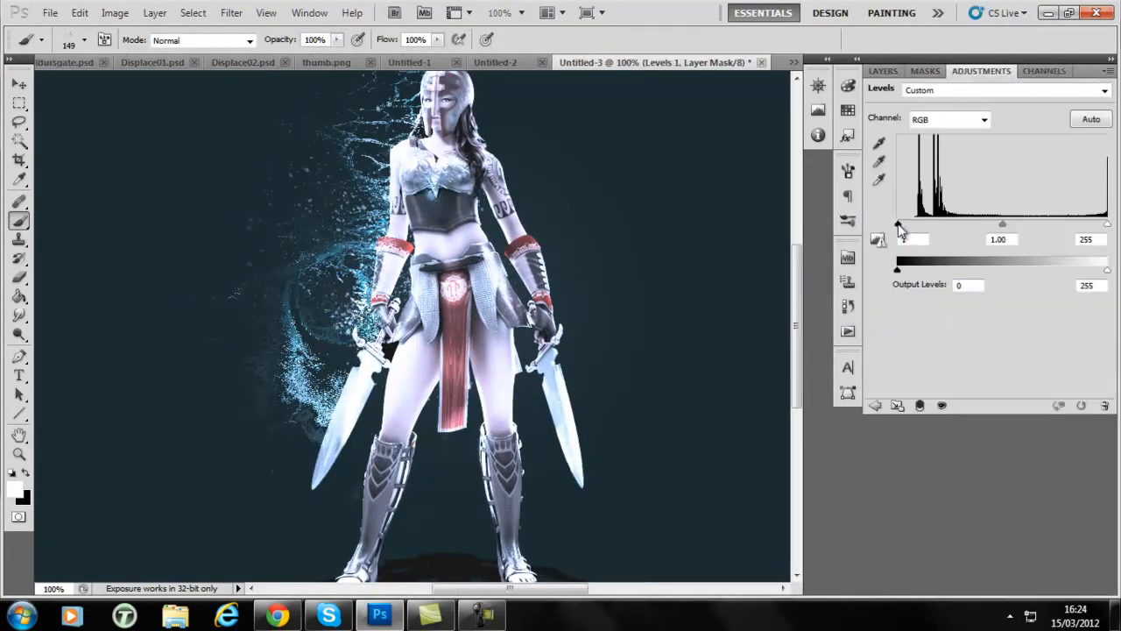